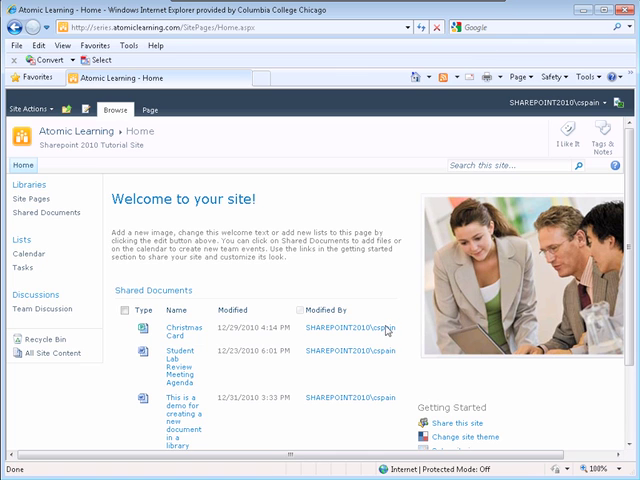
mouse_move(64, 224)
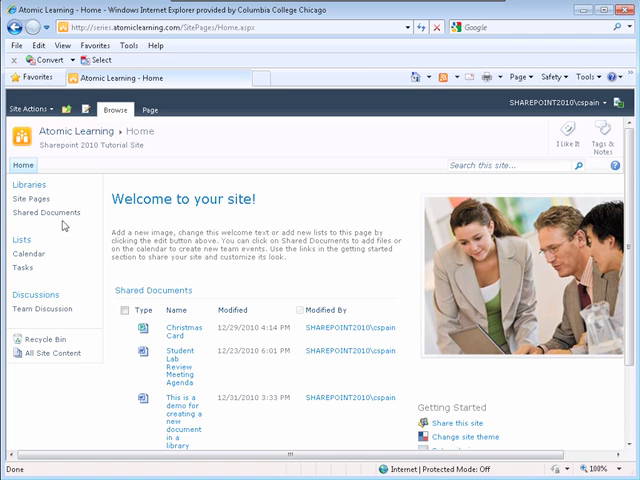
Step: Go to the Shared Documents library from the Quick Launch
left_click(50, 212)
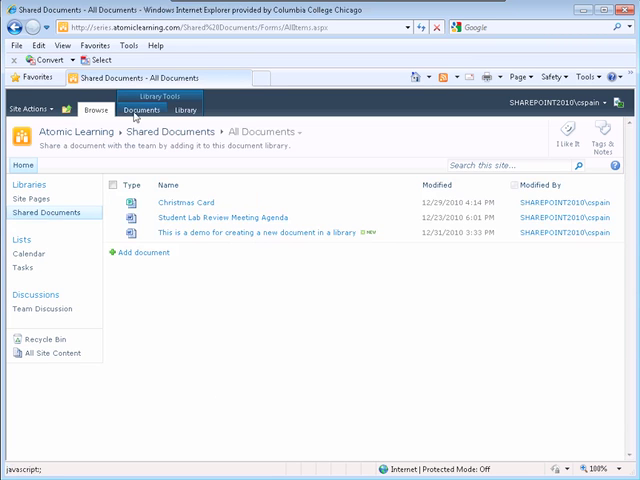
Step: Switch the ribbon to the Documents commands under Library Tools
left_click(136, 108)
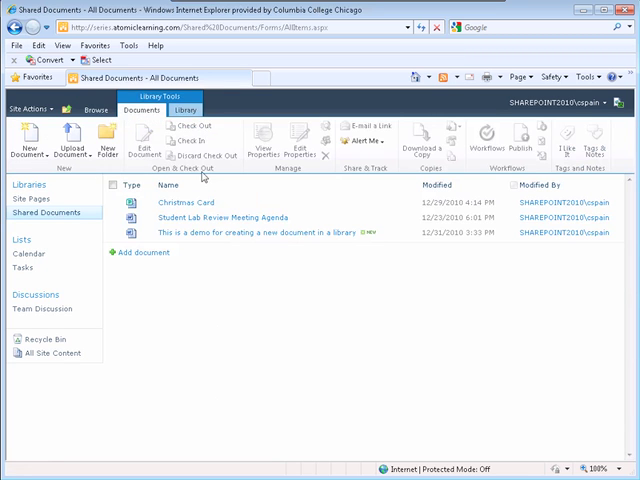
mouse_move(348, 312)
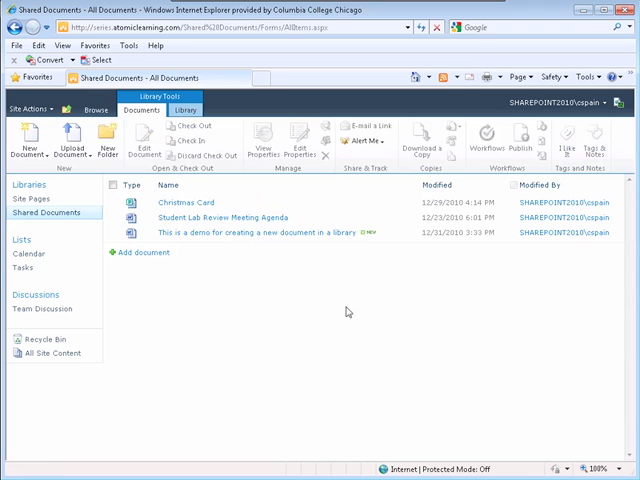
mouse_move(68, 176)
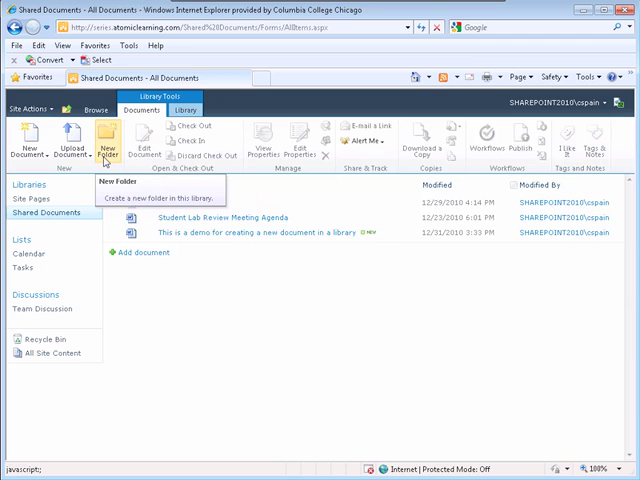
Step: Create a new folder named Excel Worksheets and save it to the library
left_click(108, 144)
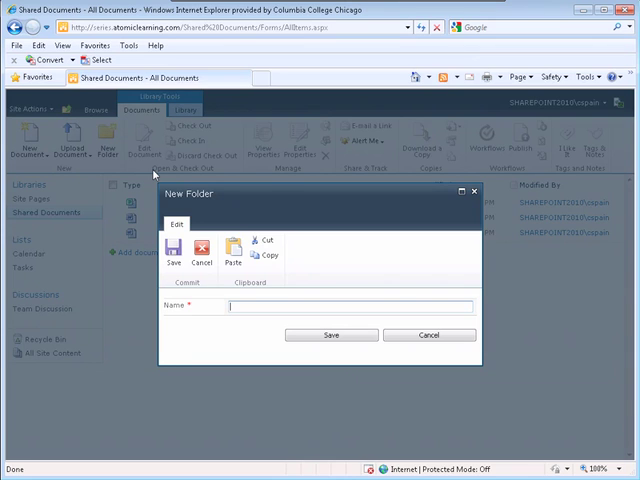
mouse_move(296, 306)
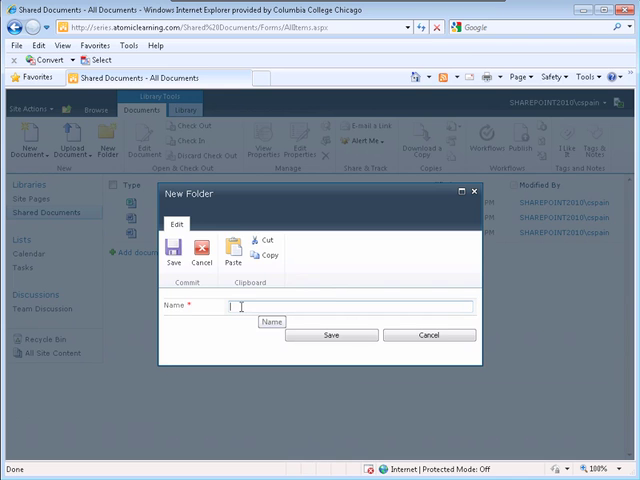
left_click(428, 336)
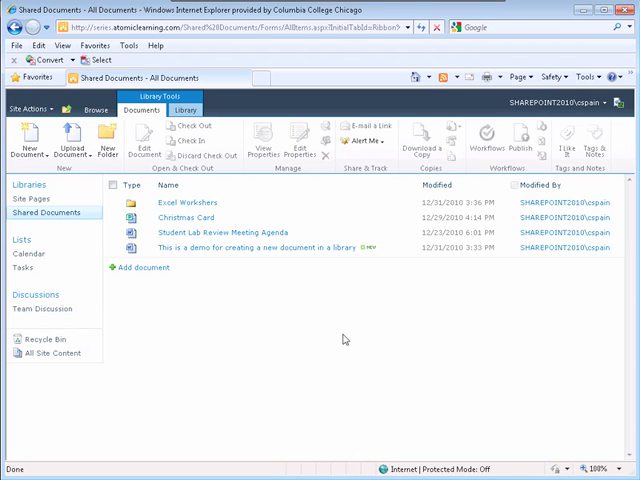